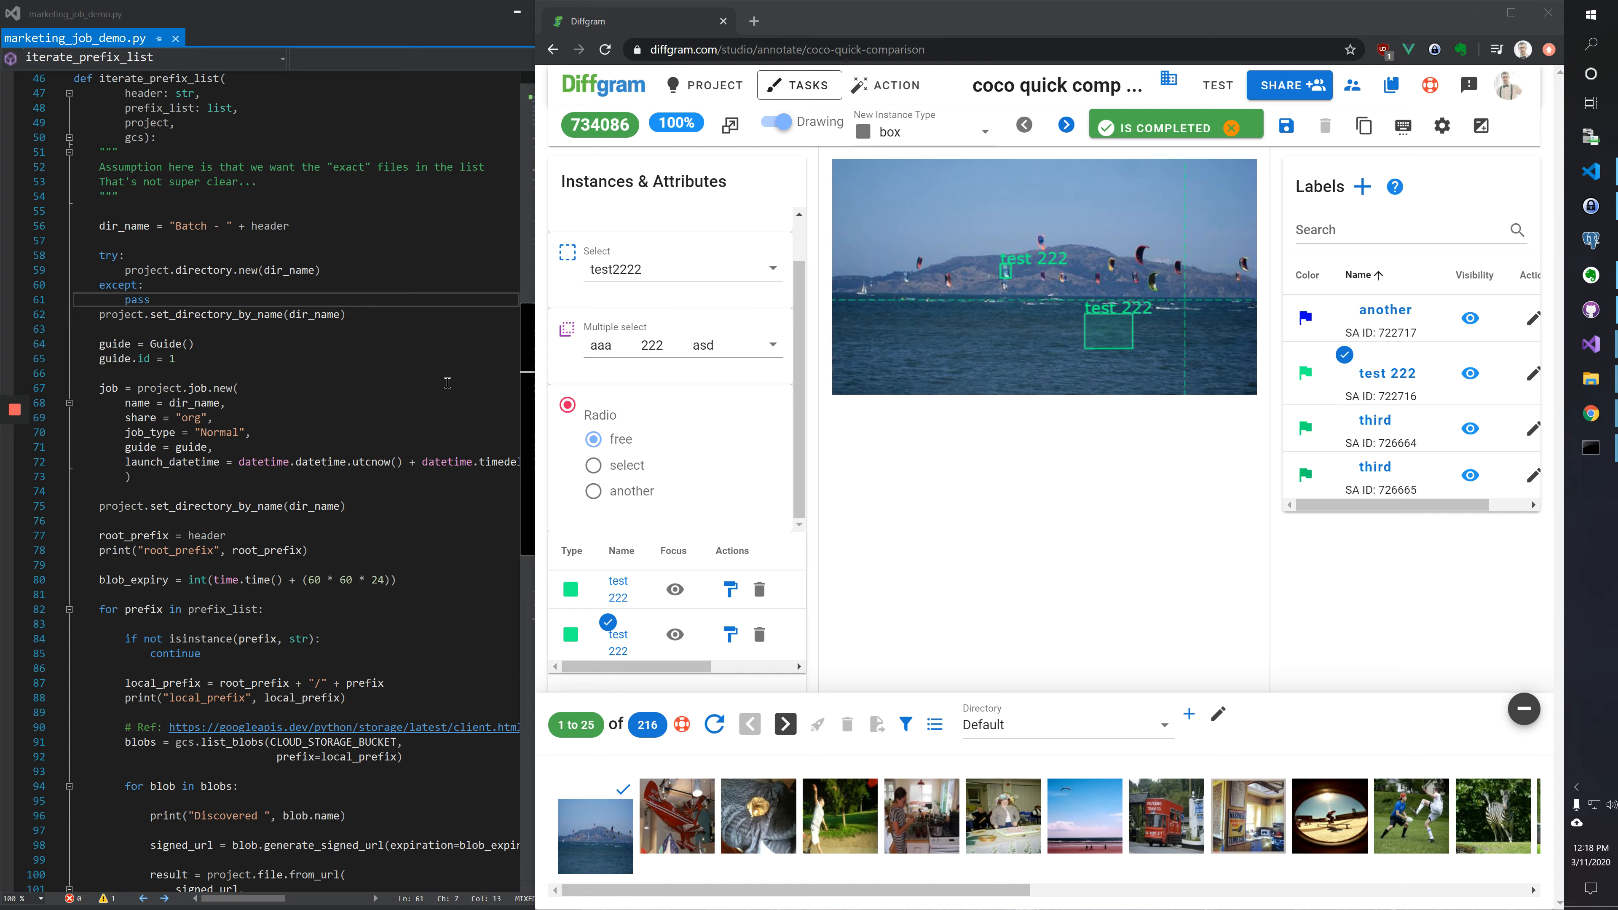
pyautogui.moveTo(285, 344)
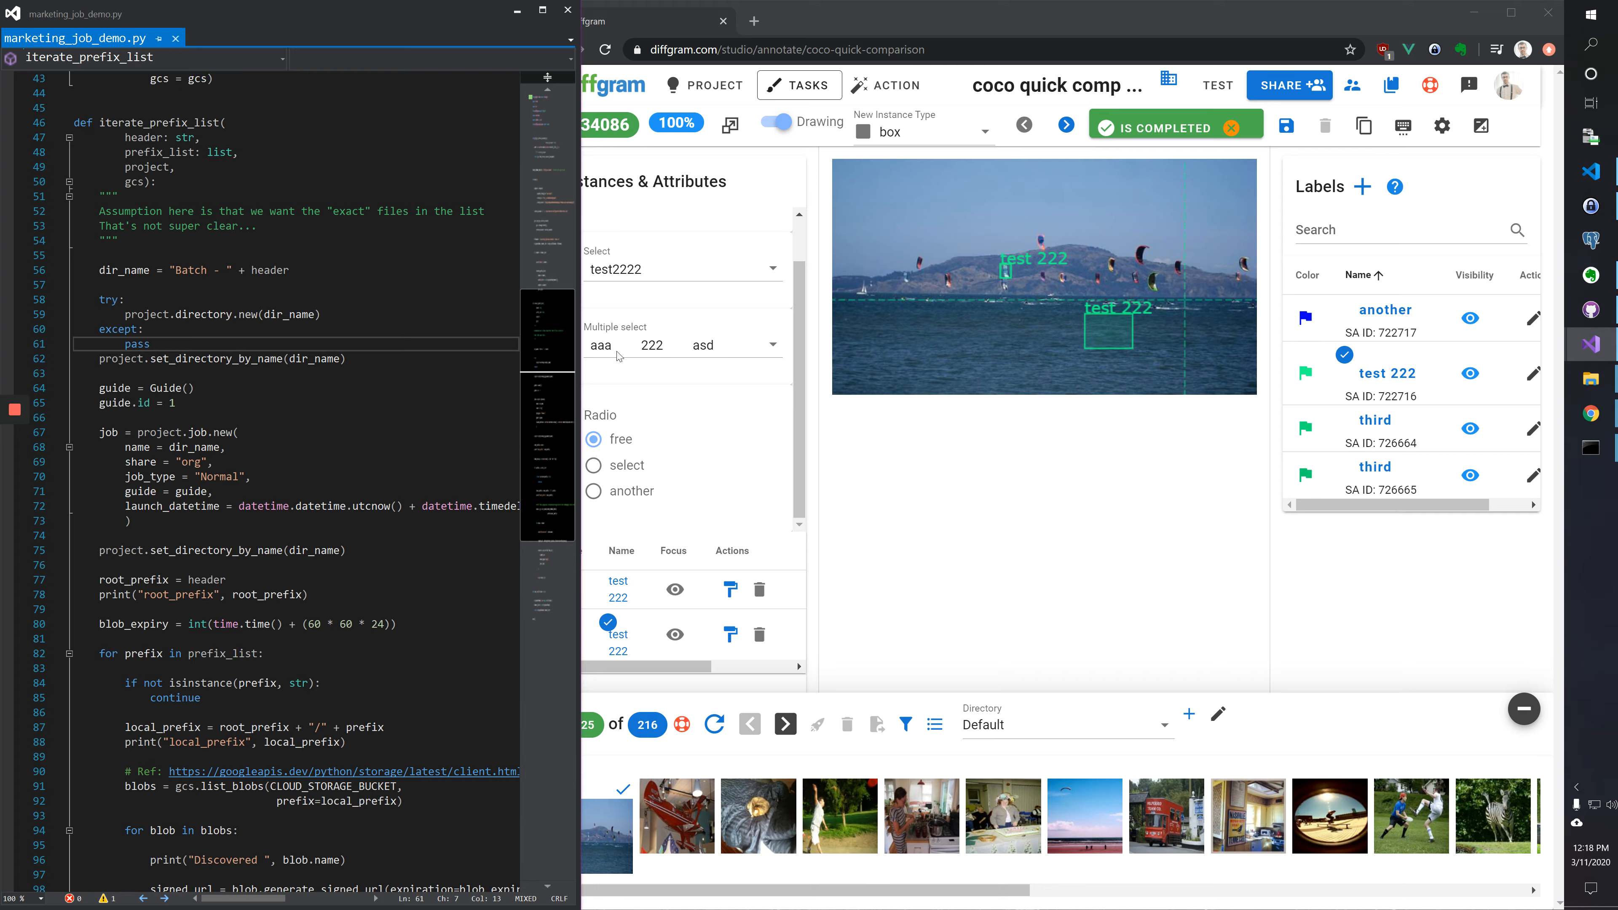
# Highlight the directory creation call in the Python SDK script.
pyautogui.doubleClick(298, 313)
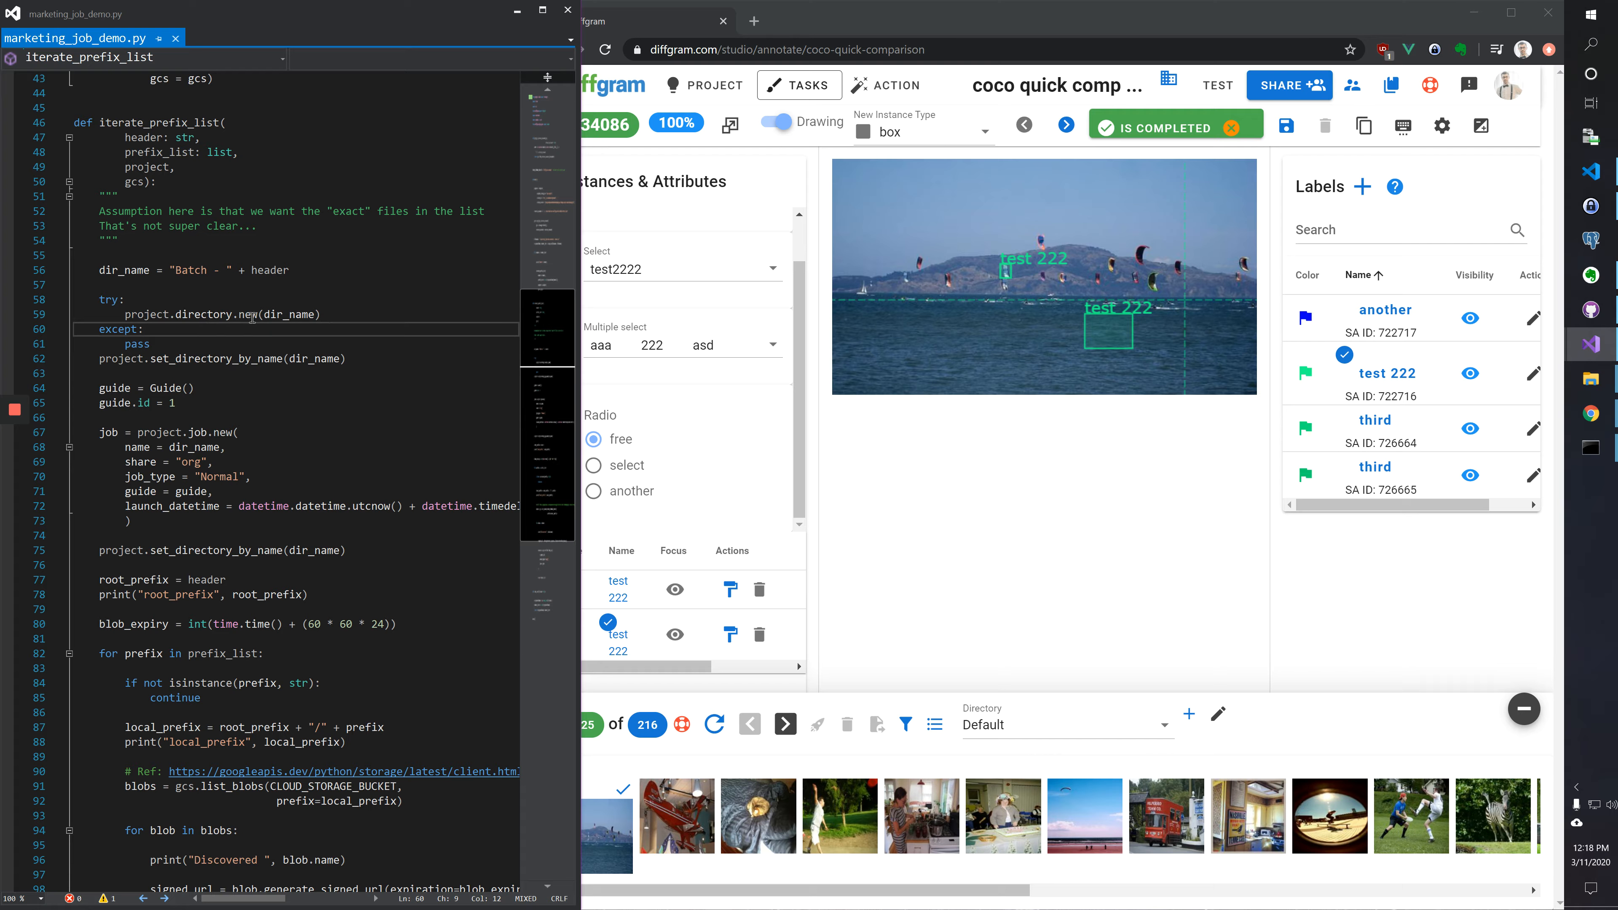
pyautogui.click(302, 314)
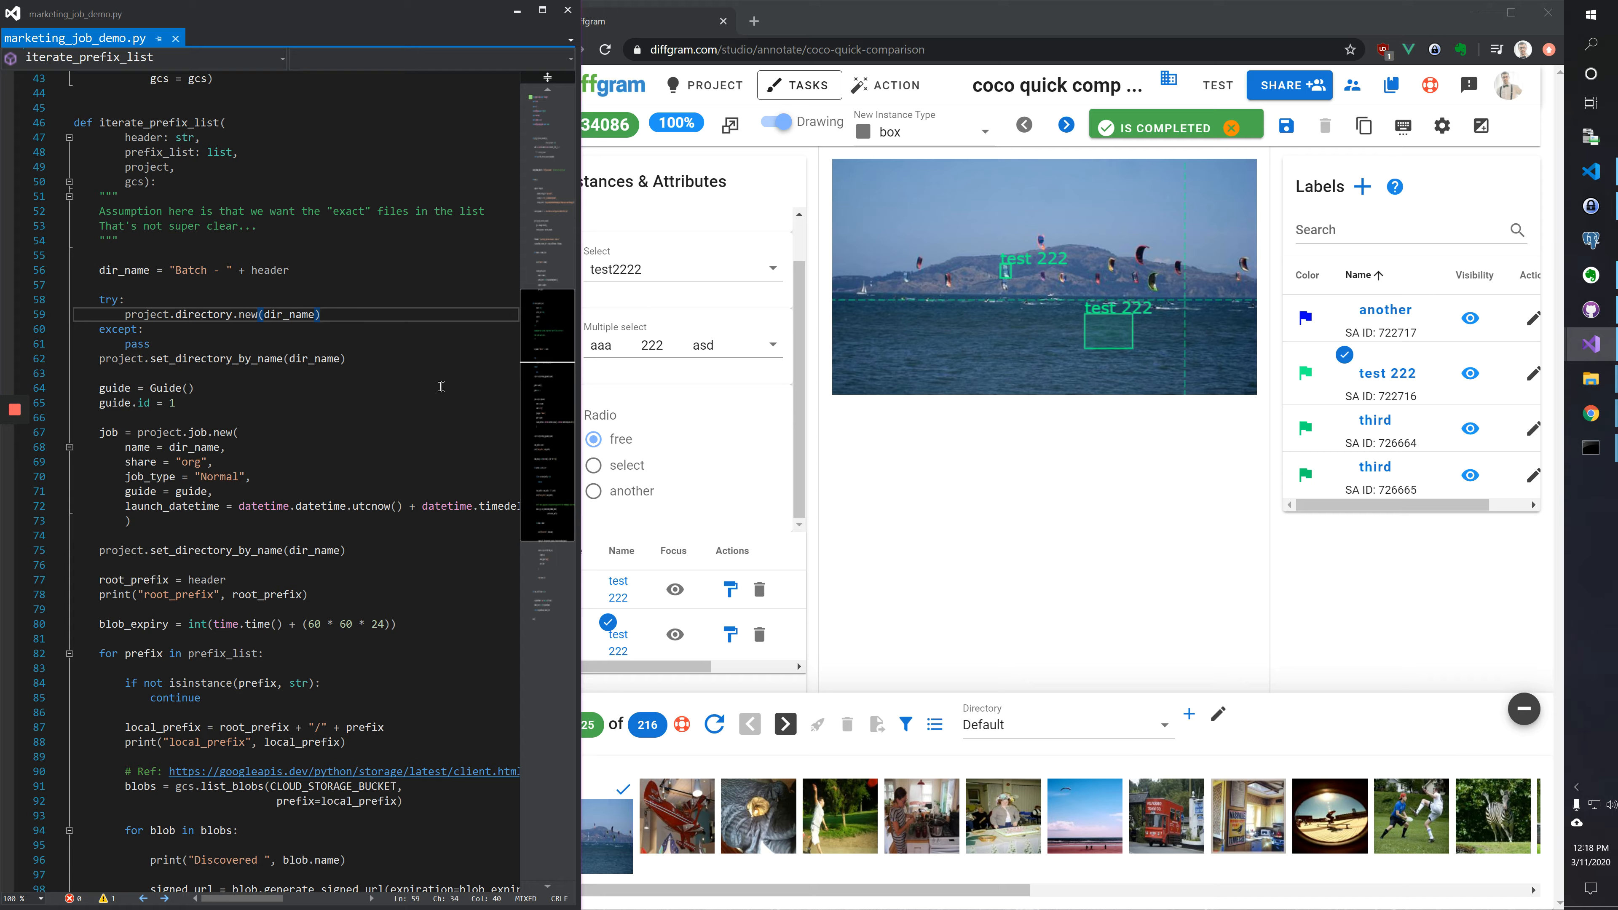
# Create the Alderpainter directory and make it the active dataset in the file browser.
pyautogui.click(1187, 713)
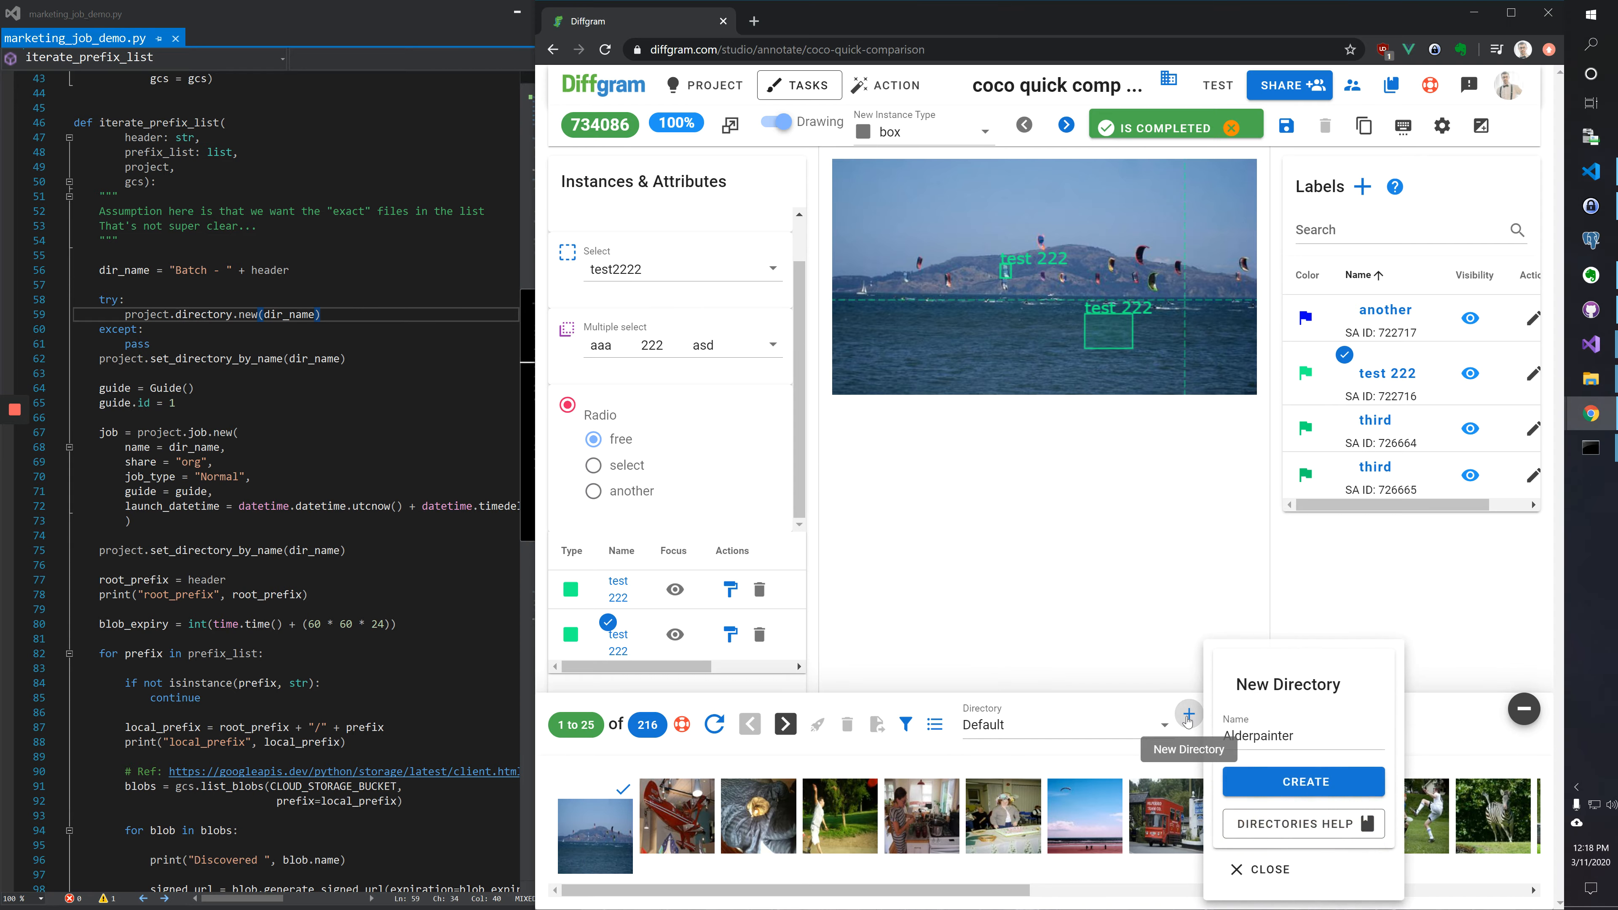
pyautogui.click(1302, 781)
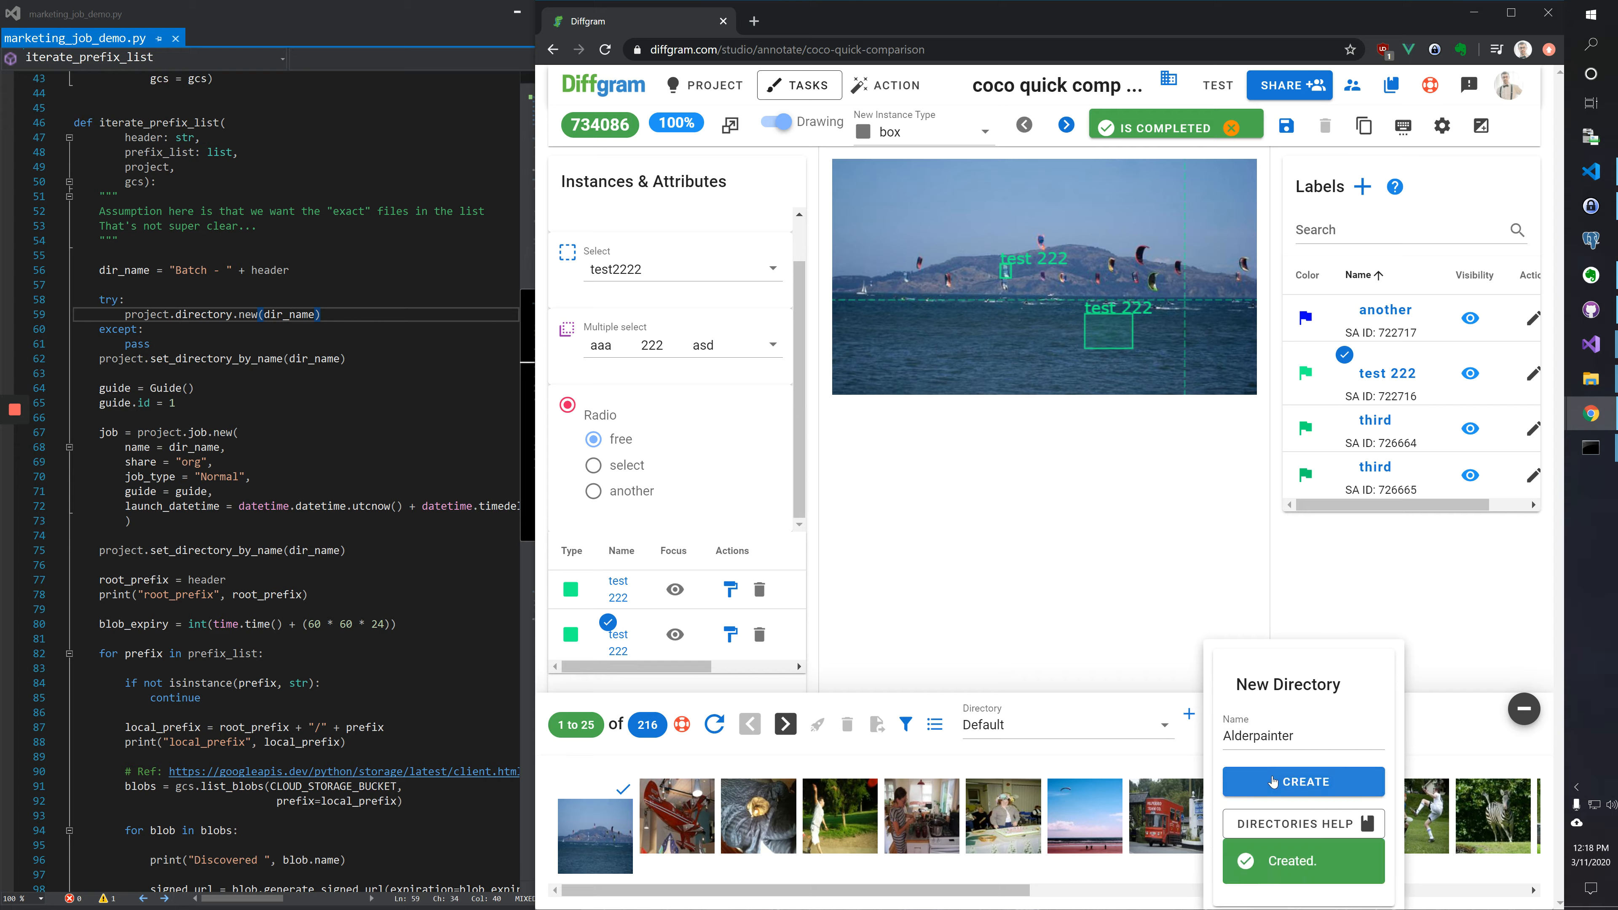
pyautogui.click(1066, 723)
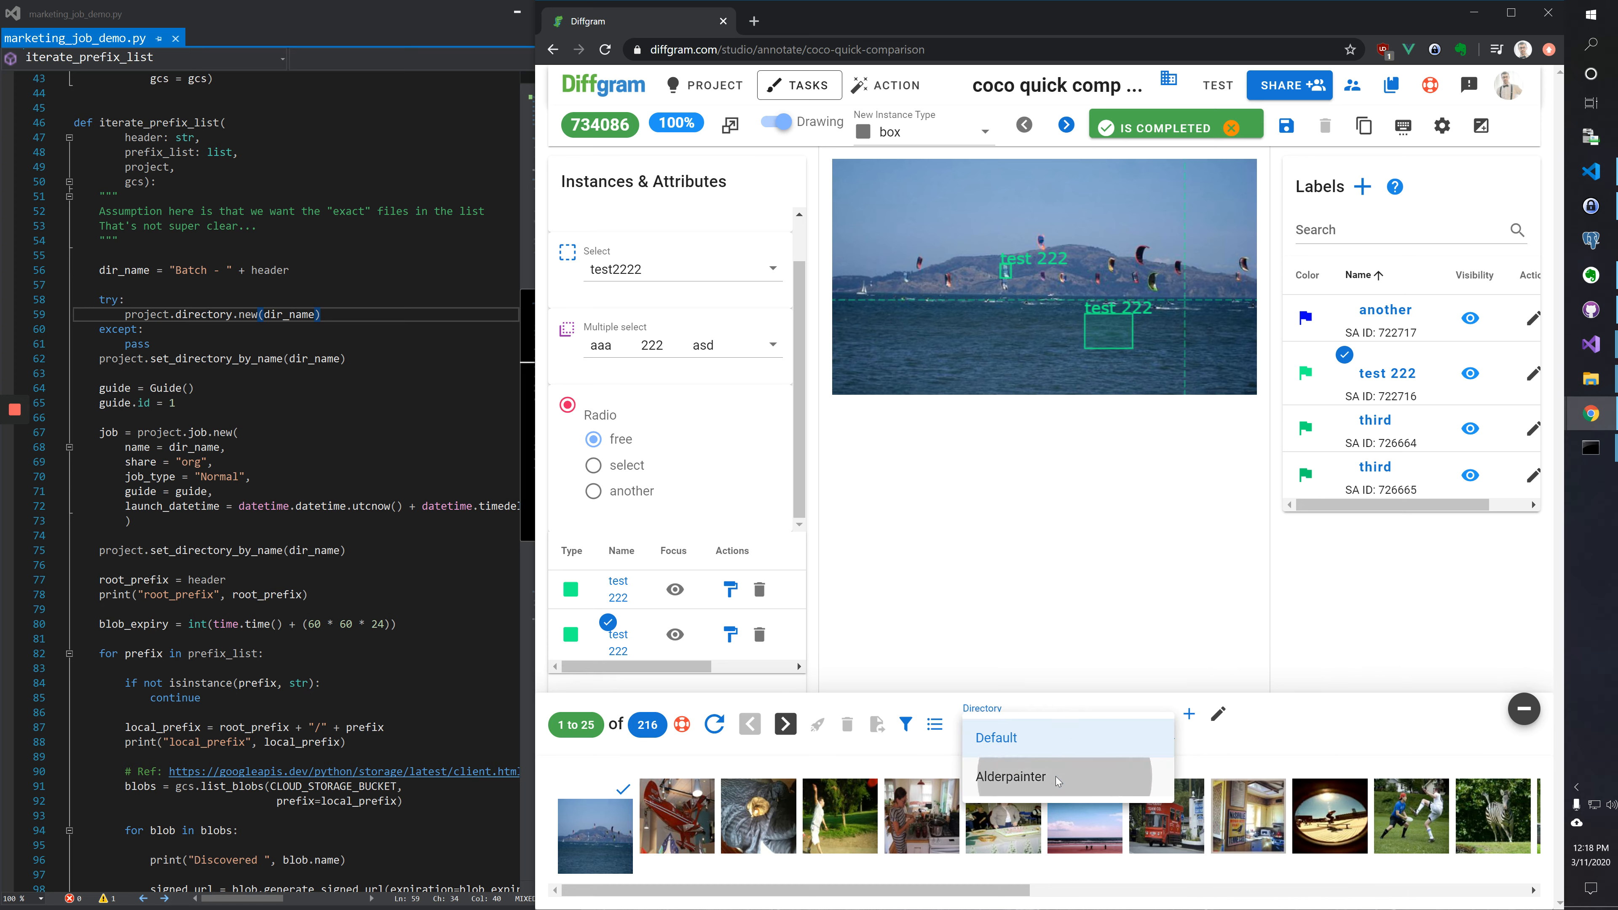
pyautogui.click(1058, 776)
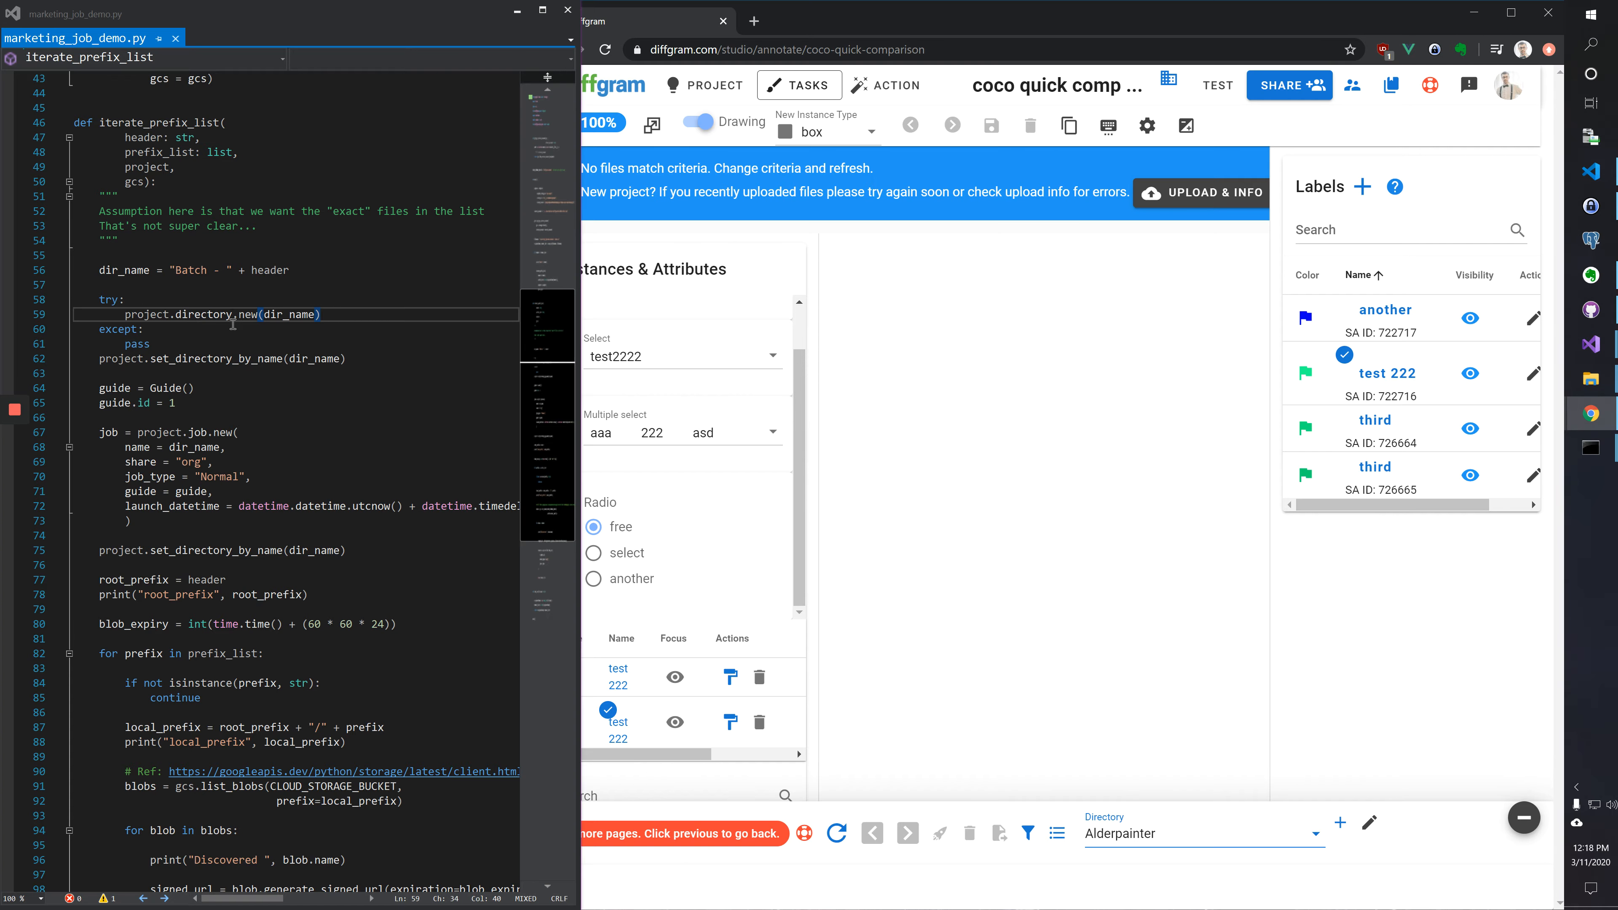
# Scroll the Tasks page to view the project's job list.
pyautogui.scroll(-3)
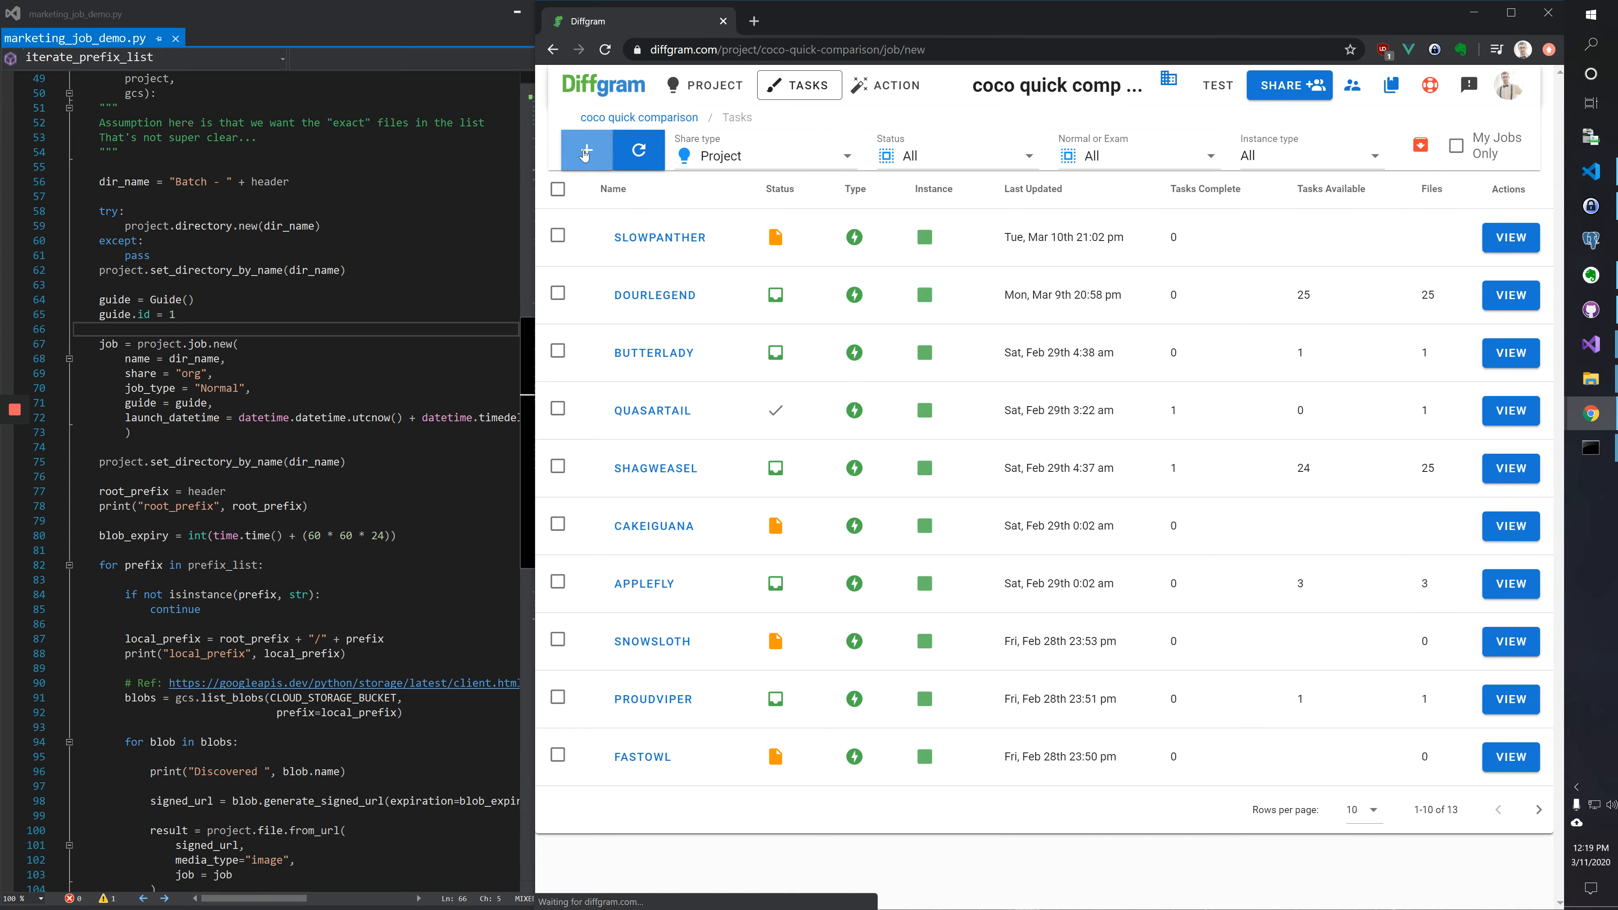
# Start a new task job Plumhowler shared with the coco-quick-comparison project.
pyautogui.click(585, 151)
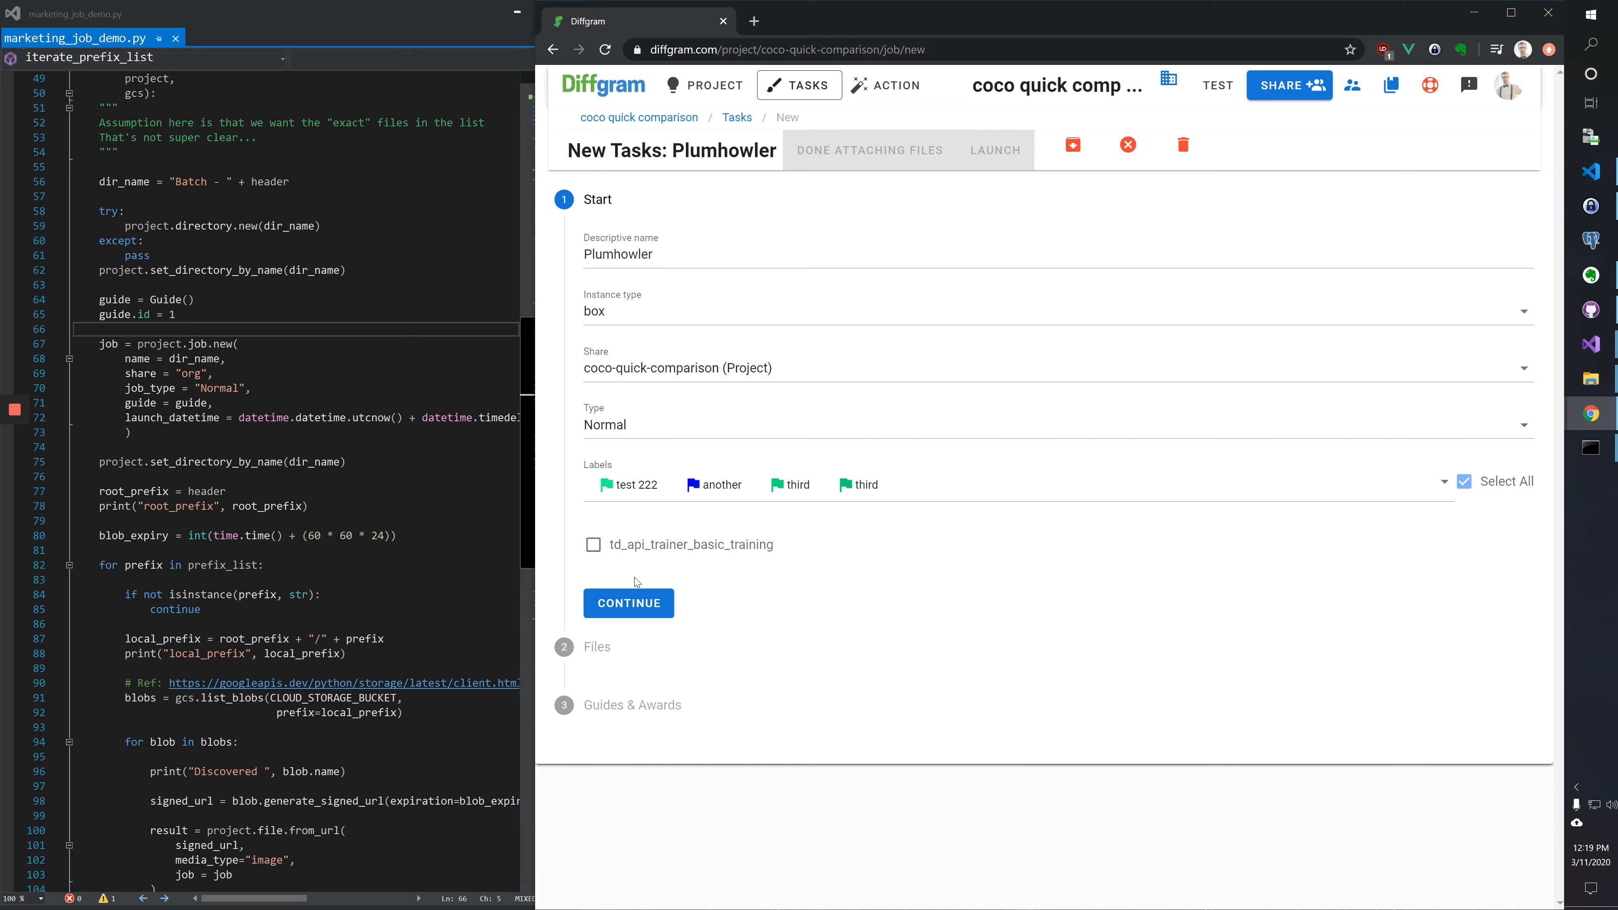
pyautogui.moveTo(634, 286)
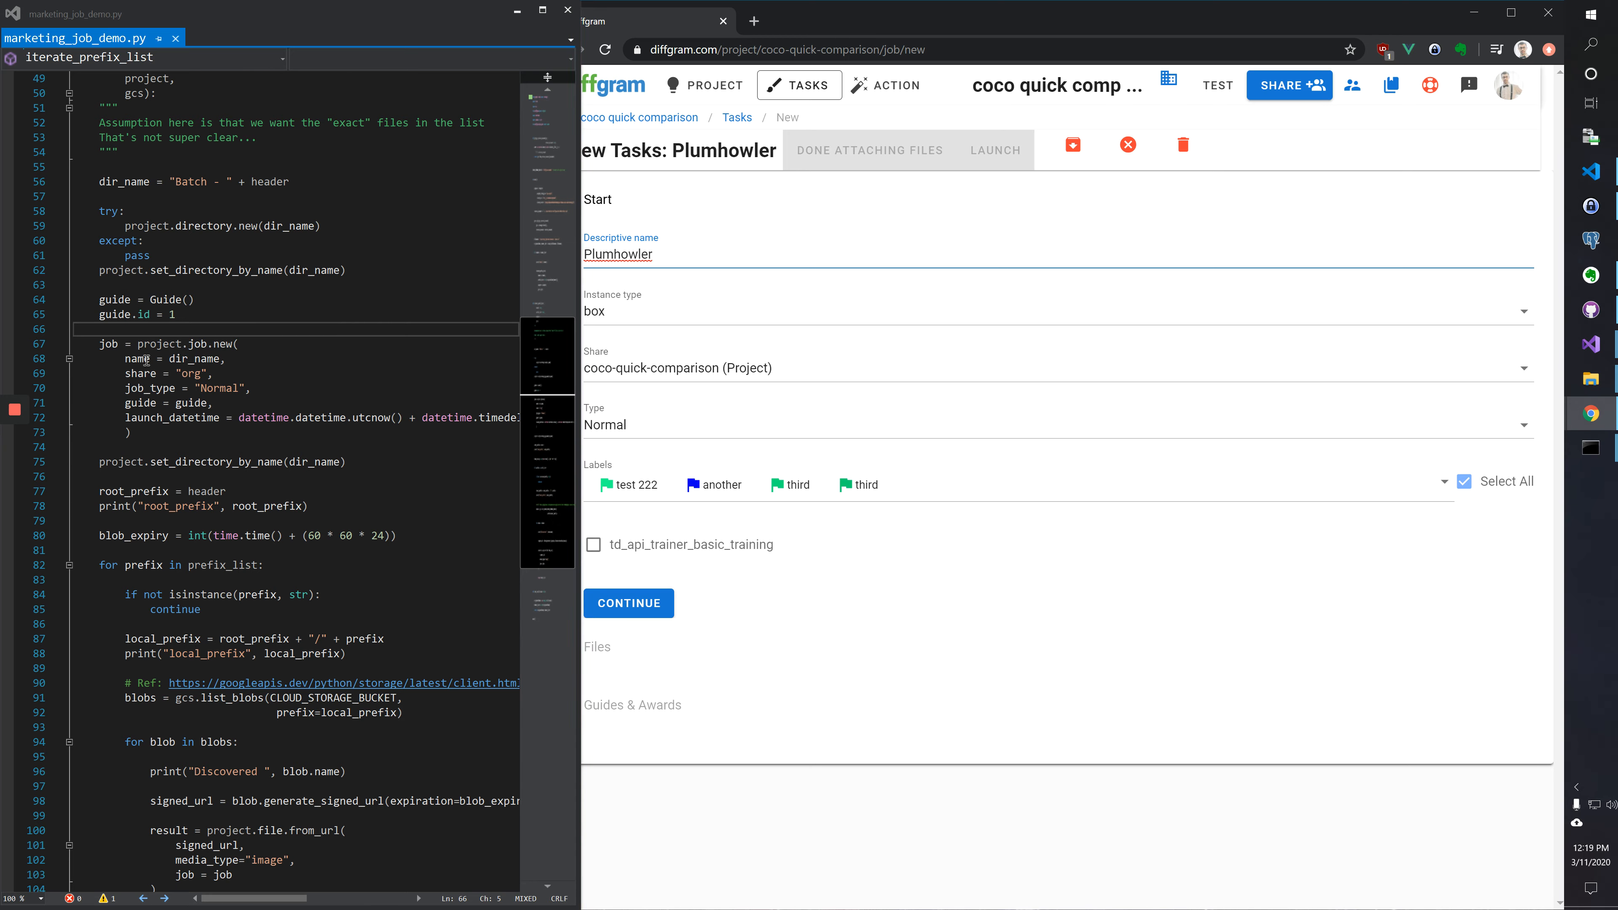
pyautogui.click(1056, 368)
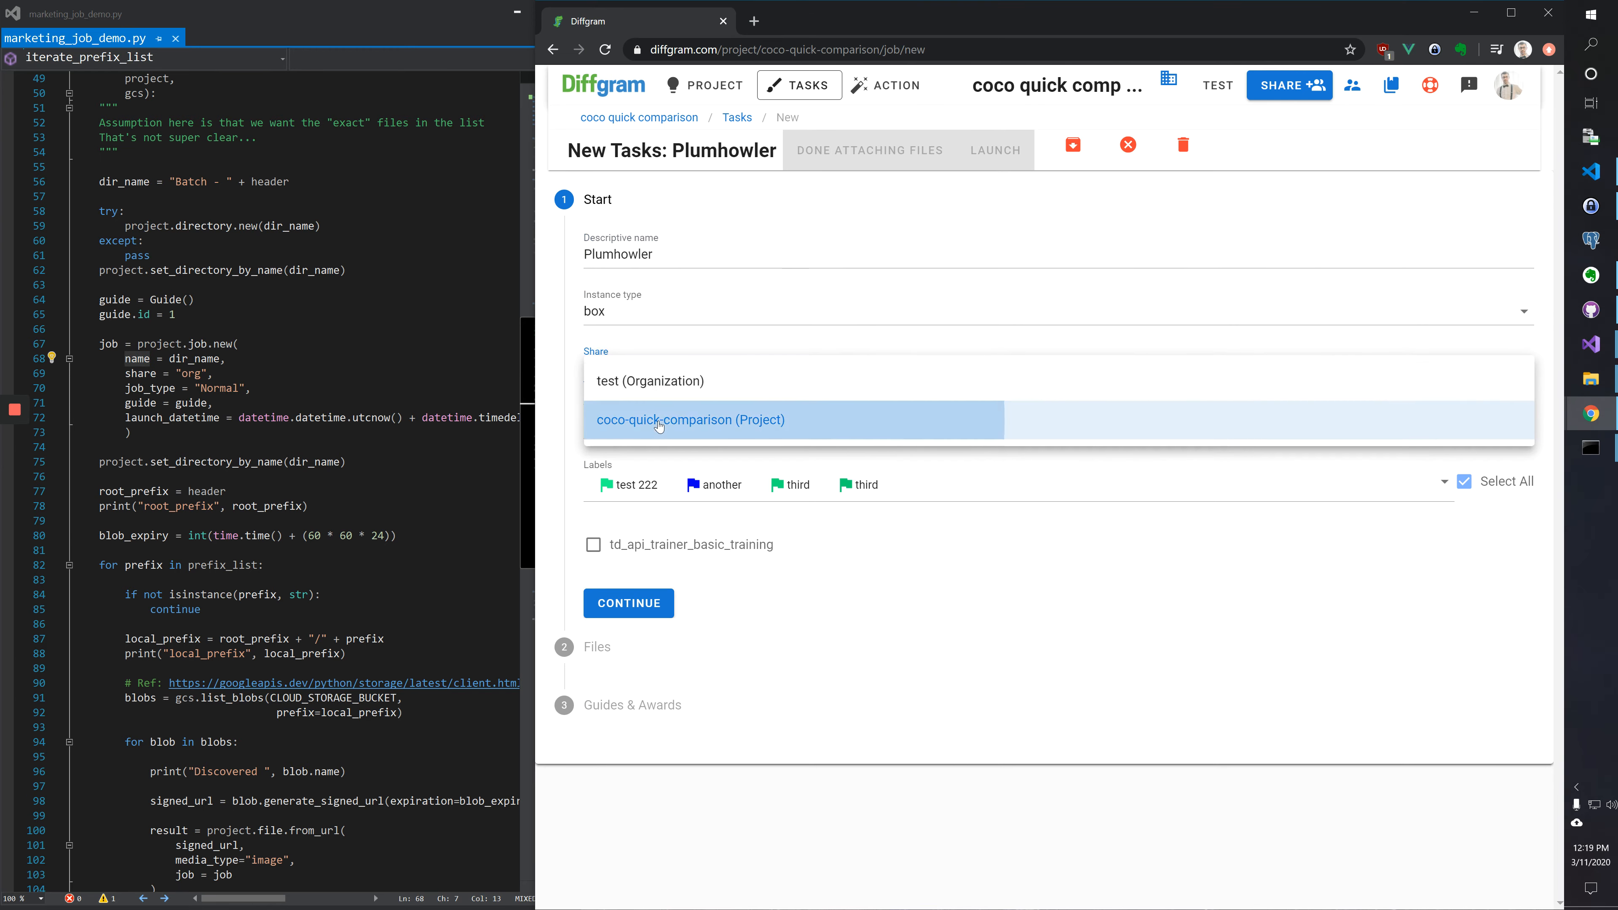
pyautogui.click(689, 419)
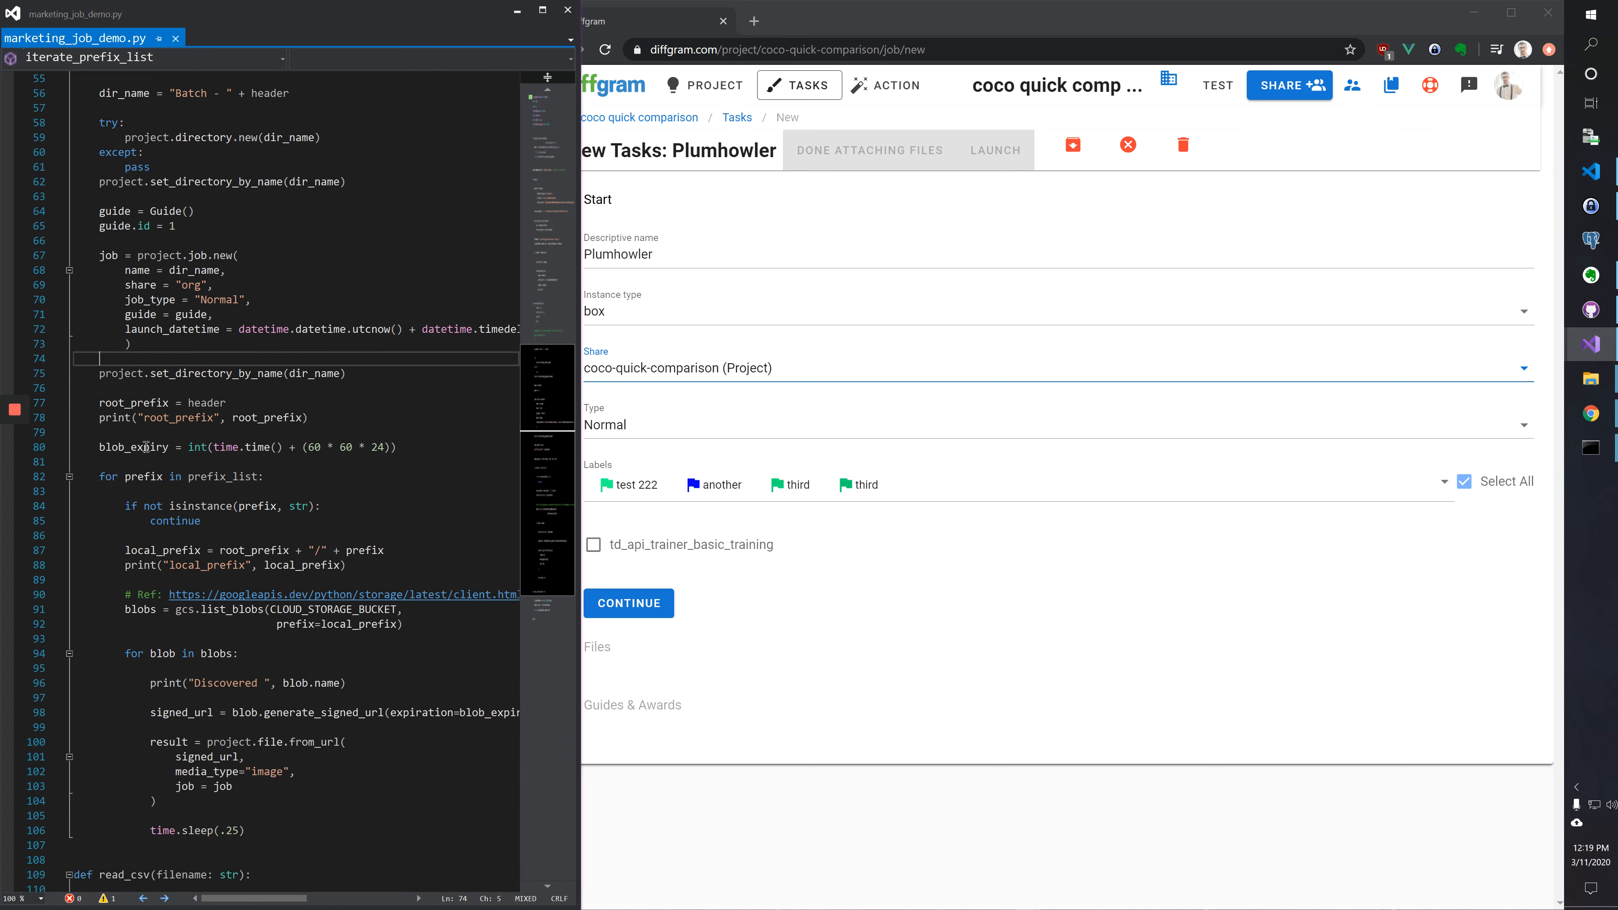
# Return to the new job page, producing the Surfgiver draft with box and project sharing.
pyautogui.scroll(-3)
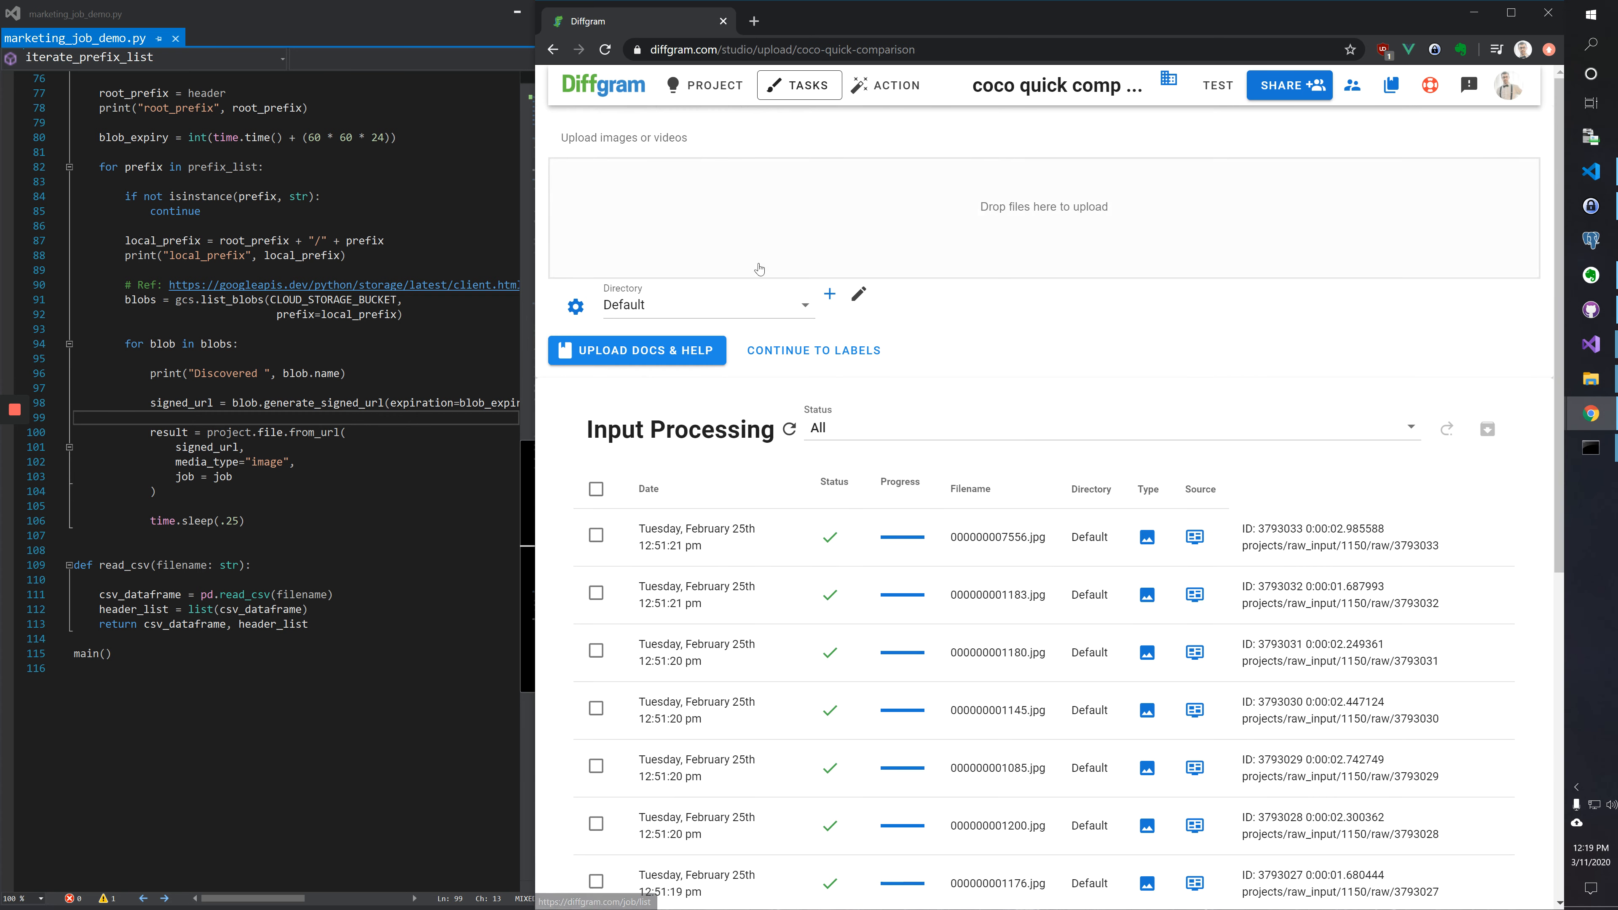
pyautogui.moveTo(858, 222)
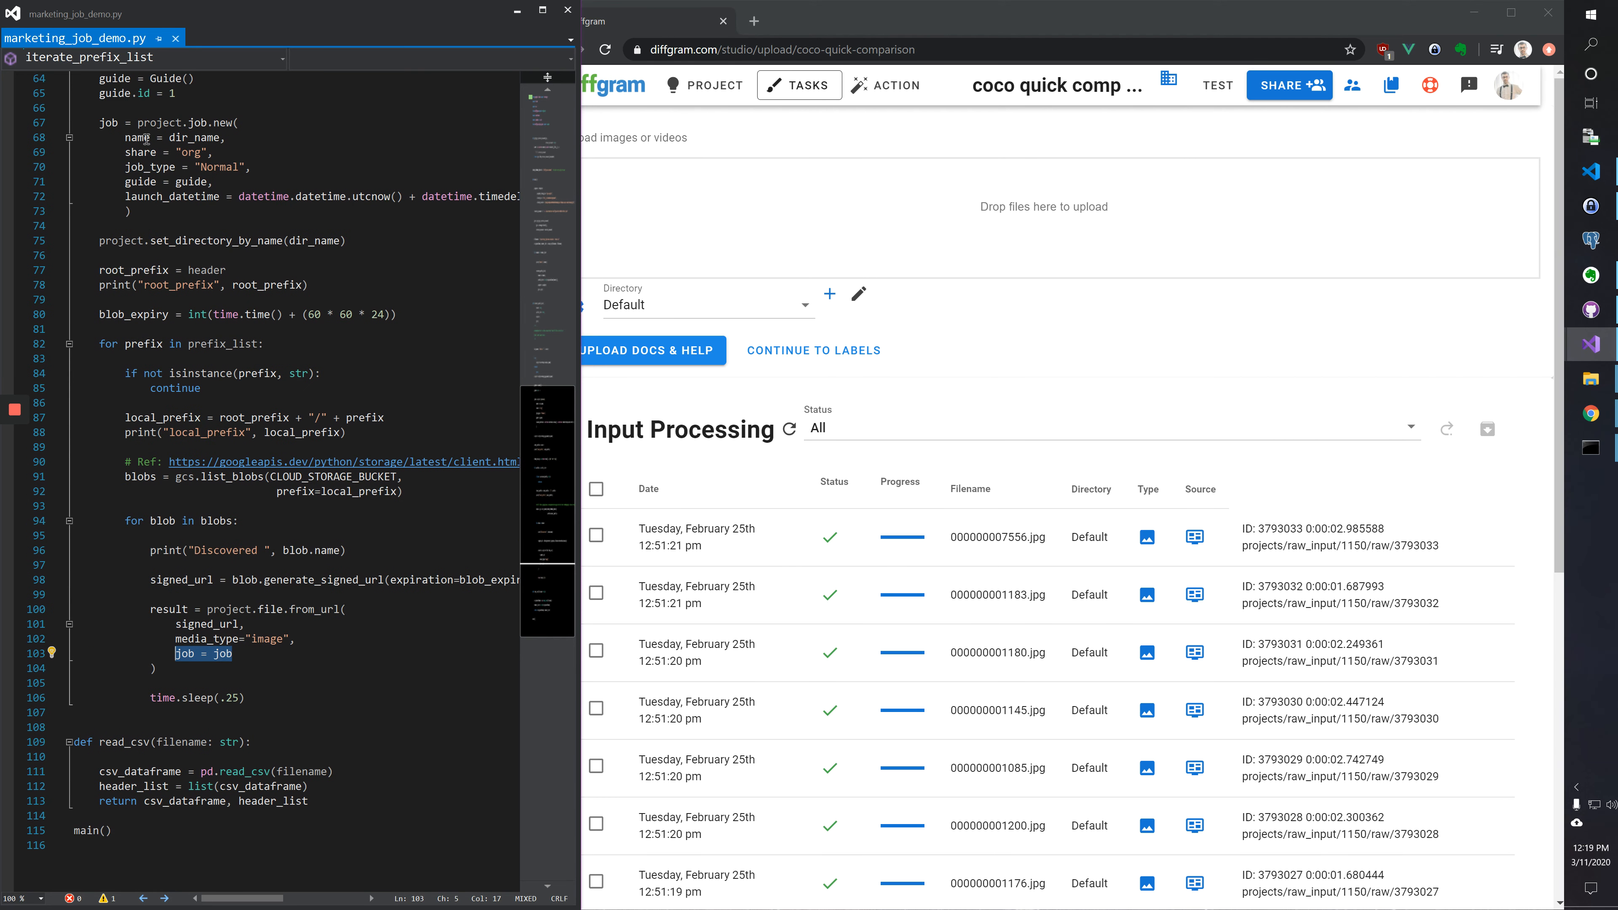
pyautogui.click(799, 85)
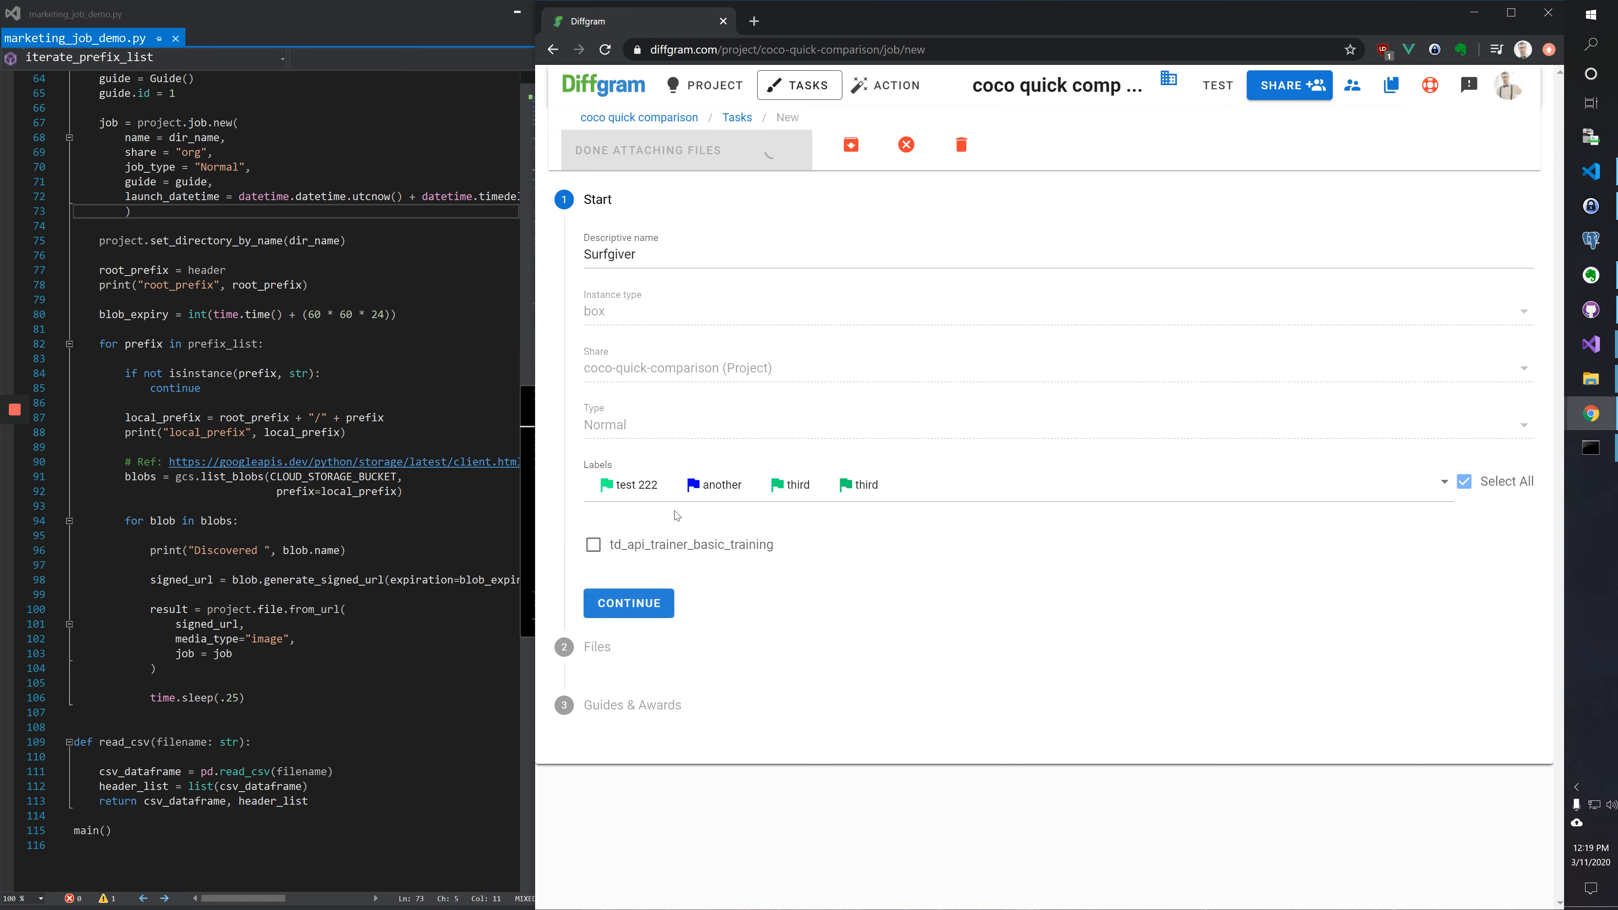
# Attach 000000007556.jpg and 000000001168.jpg to the Surfgiver job from the Files step.
pyautogui.click(629, 602)
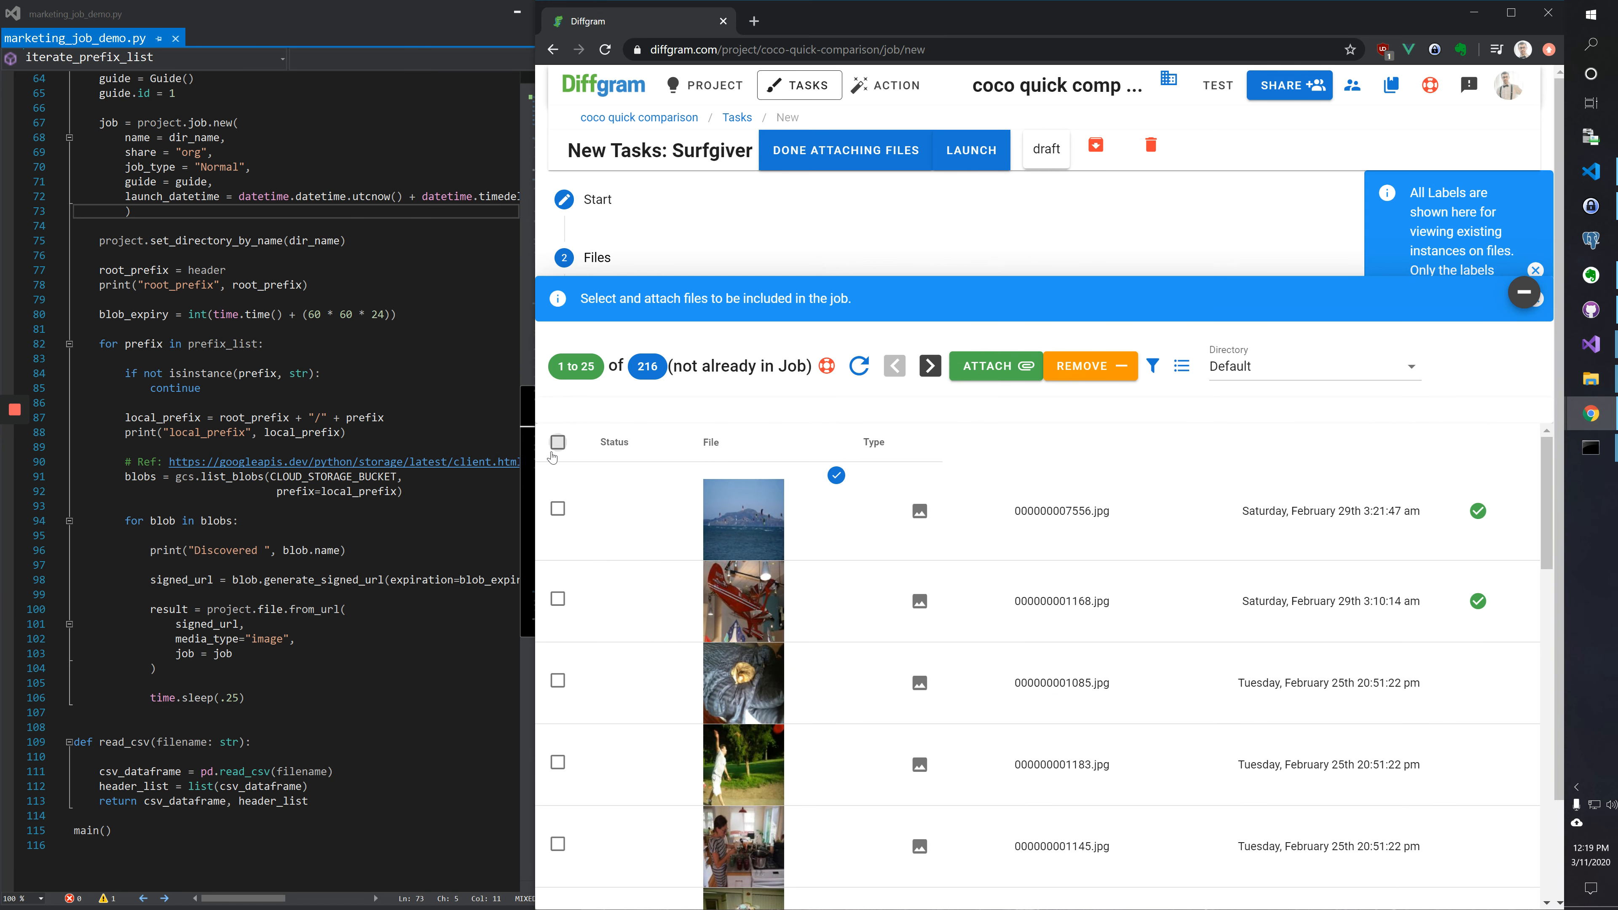
pyautogui.click(557, 442)
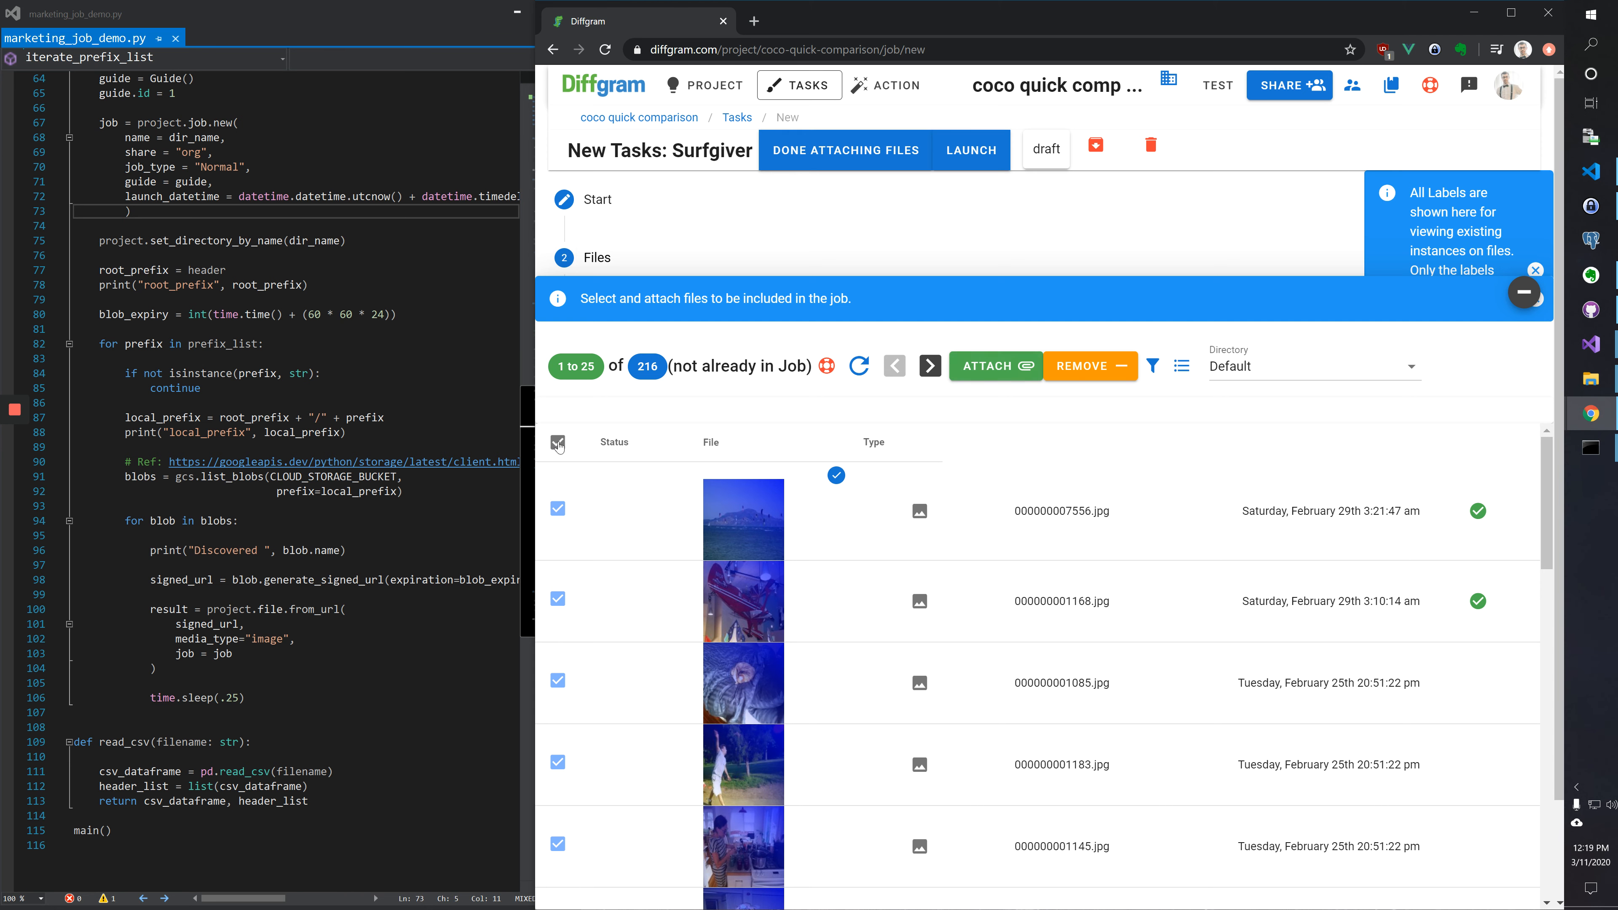
pyautogui.click(557, 442)
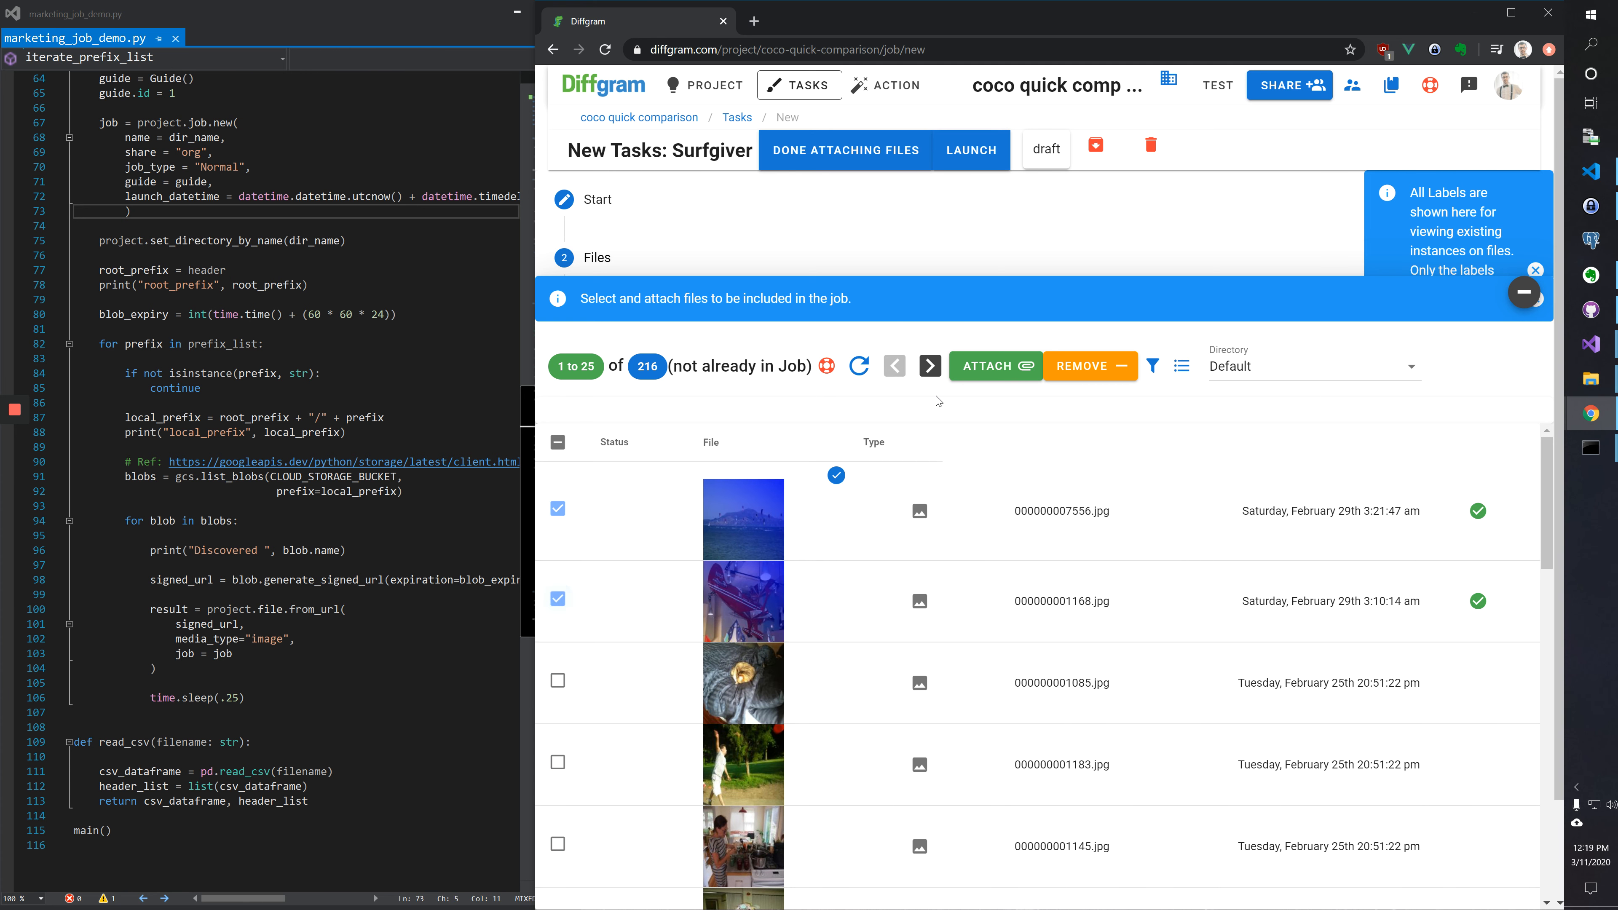
pyautogui.click(990, 365)
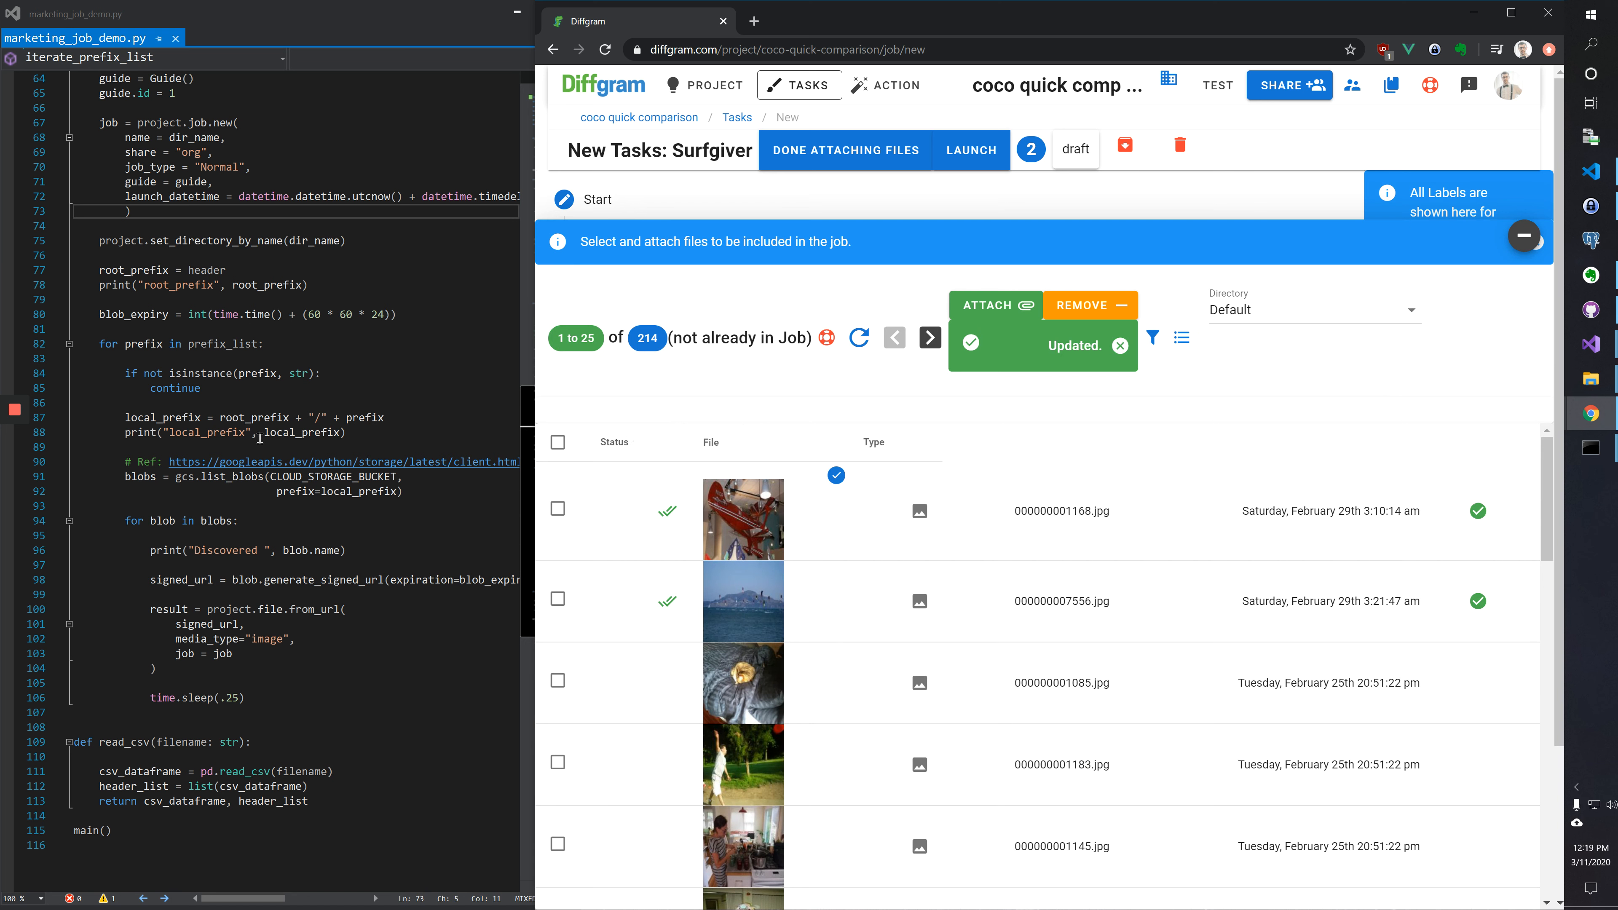